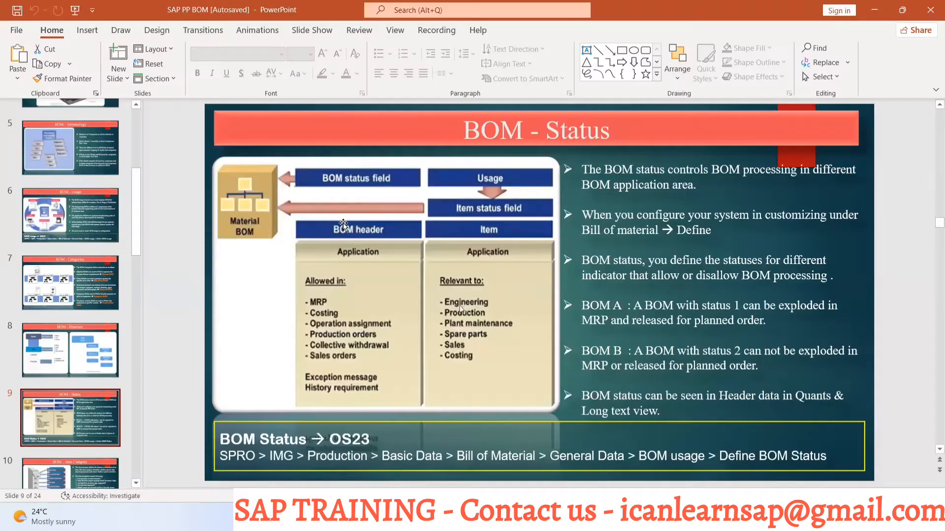
pyautogui.moveTo(553, 185)
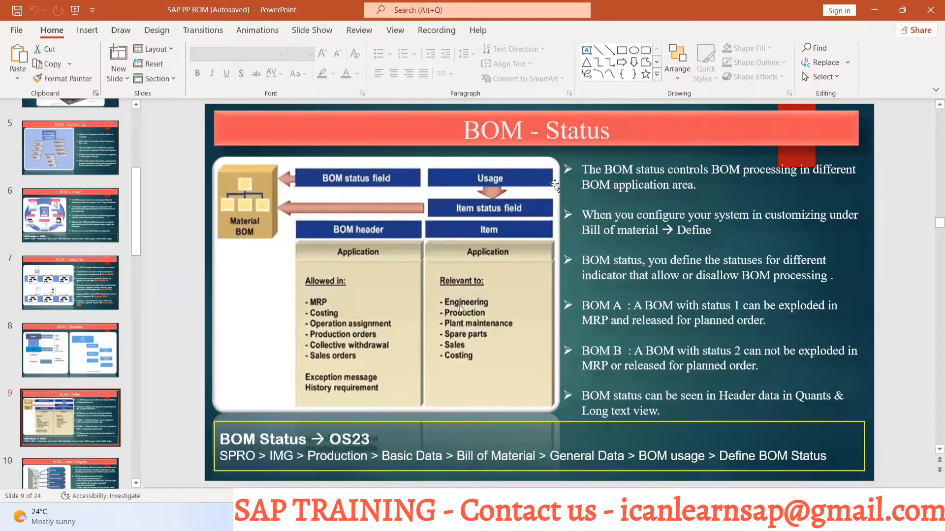
pyautogui.moveTo(770, 179)
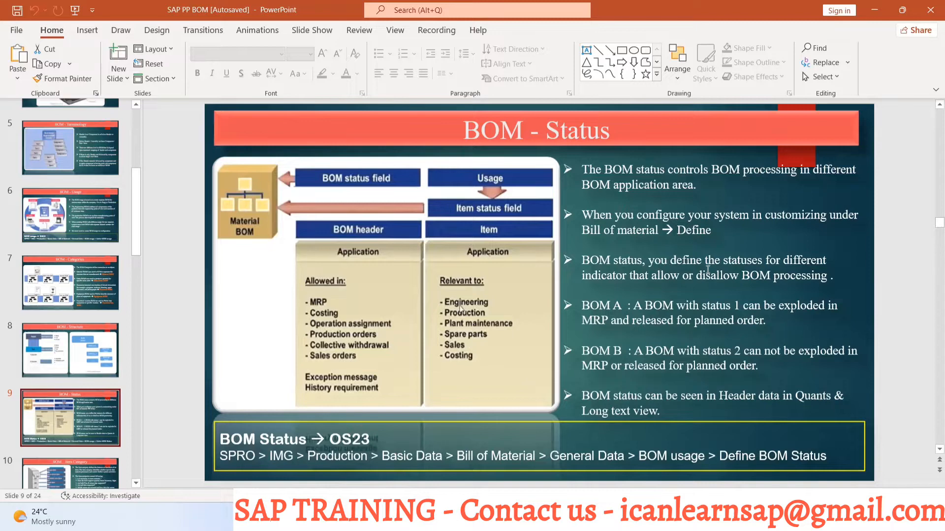
pyautogui.moveTo(655, 283)
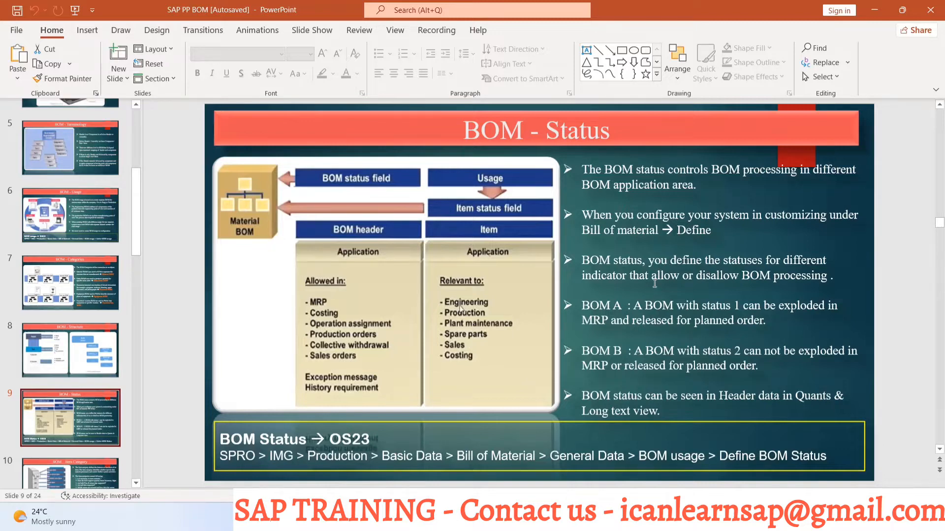
pyautogui.moveTo(720, 281)
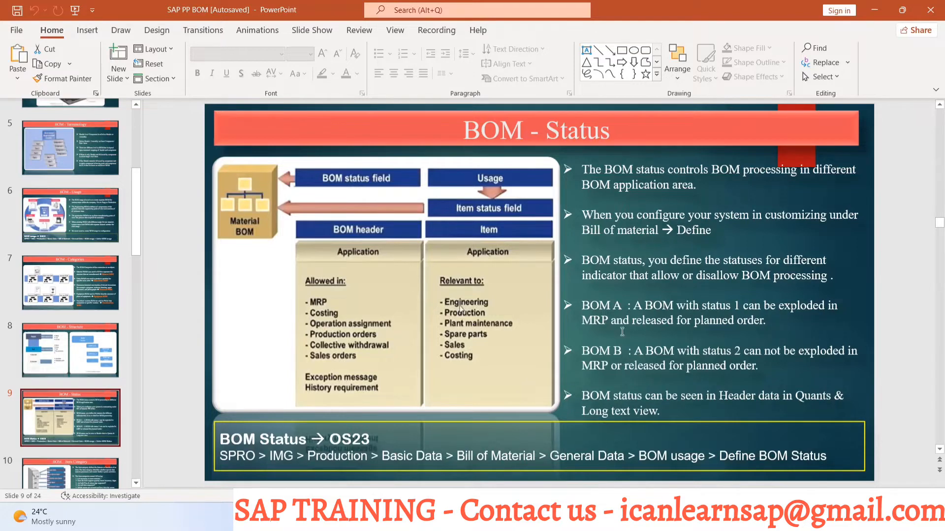
pyautogui.moveTo(668, 339)
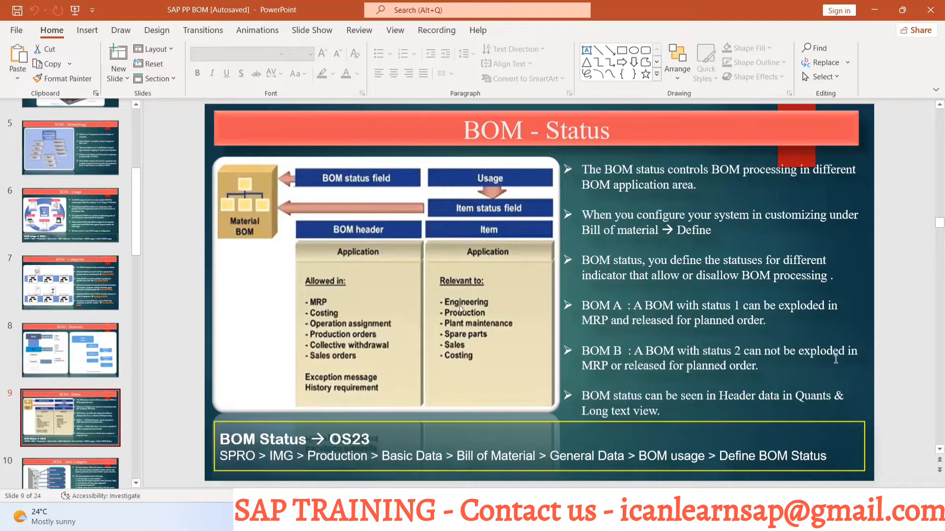
pyautogui.moveTo(643, 361)
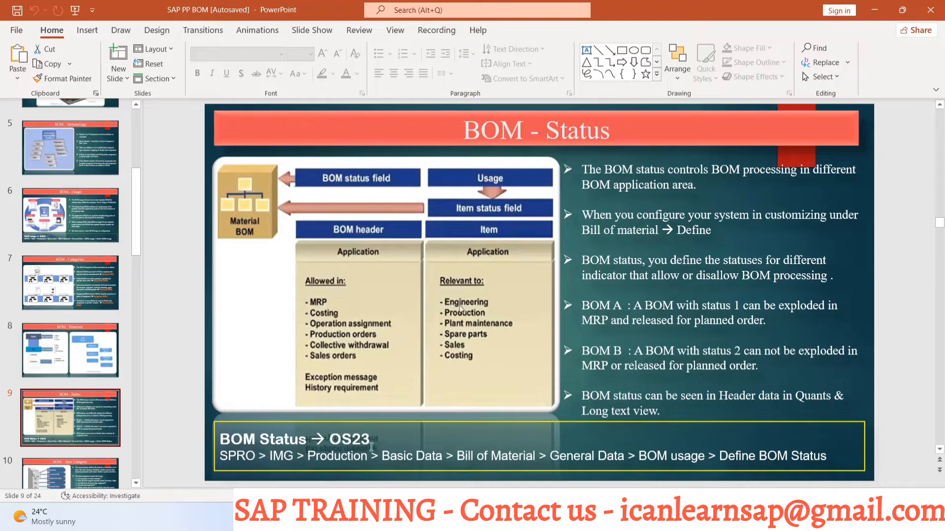
# Step: Switch to the SAP bill of material session and enter transaction /nOS23
pyautogui.press('alt+tab')
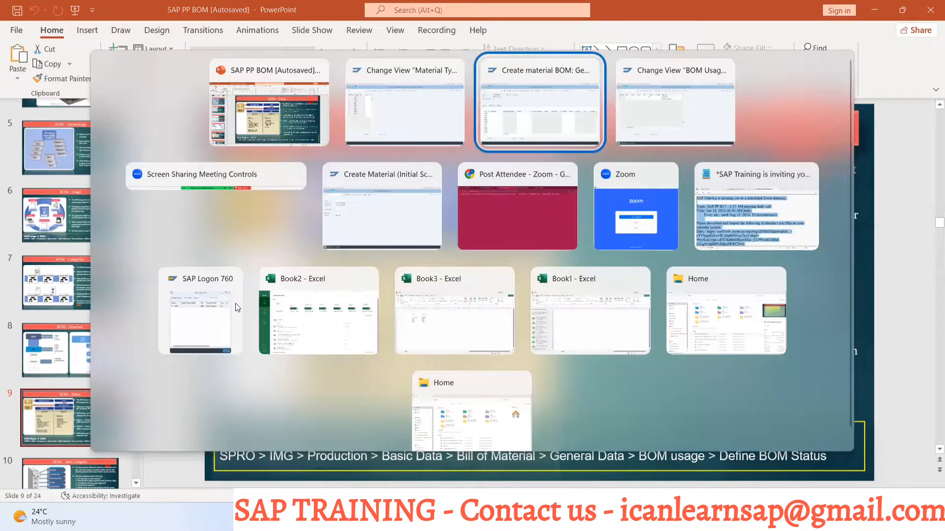
pyautogui.click(539, 102)
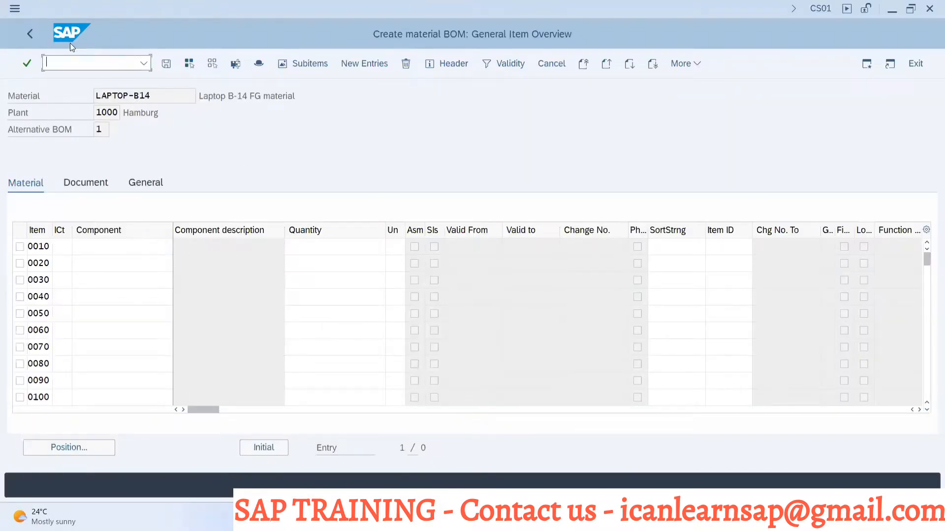
pyautogui.write('/nos23')
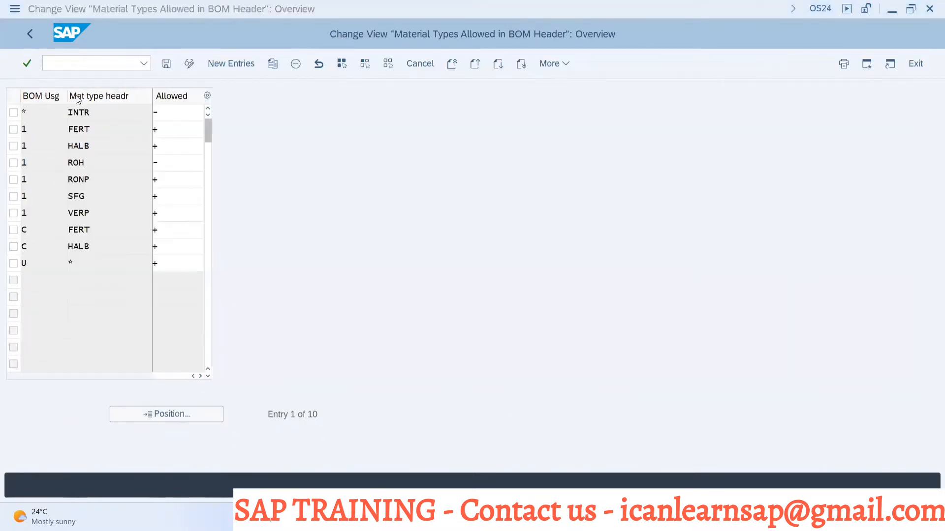
pyautogui.click(165, 64)
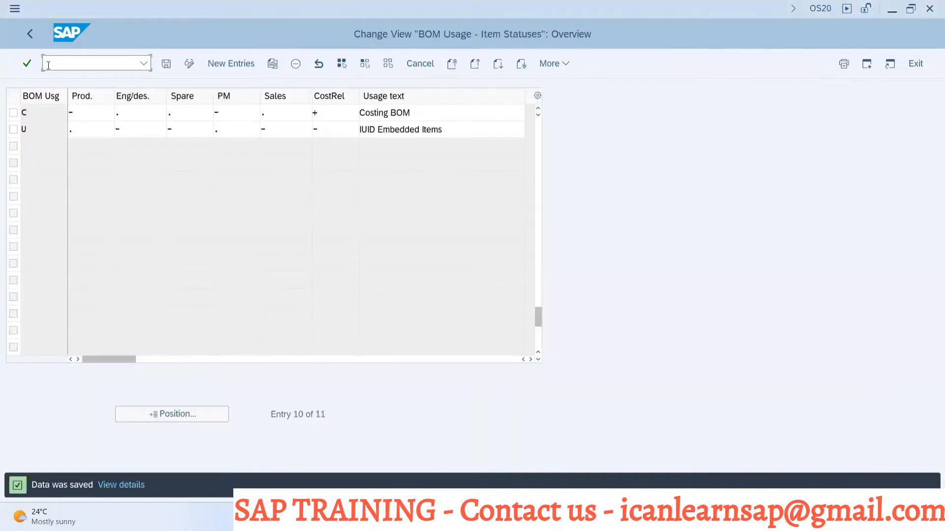
# Step: Enter a new transaction code in the command field to reach the LAPTOP-B14 BOM
pyautogui.write('/nd')
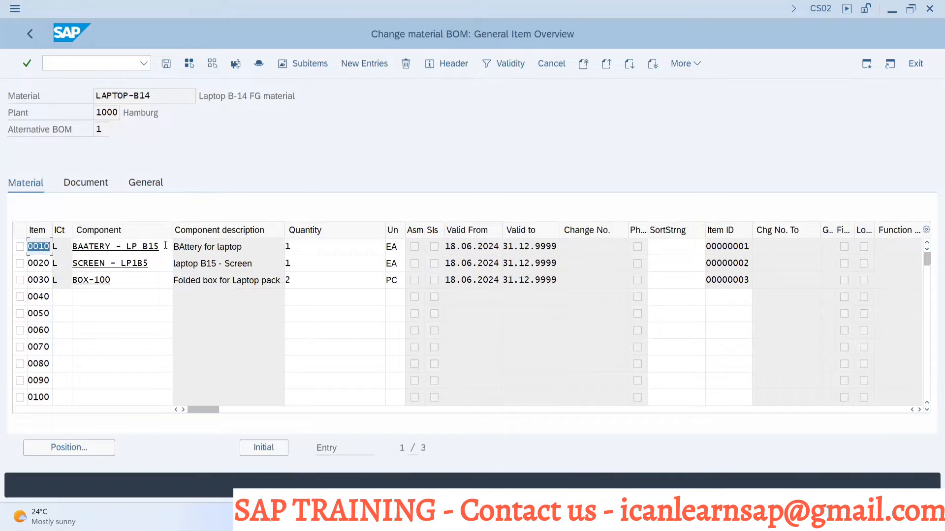
pyautogui.moveTo(258, 63)
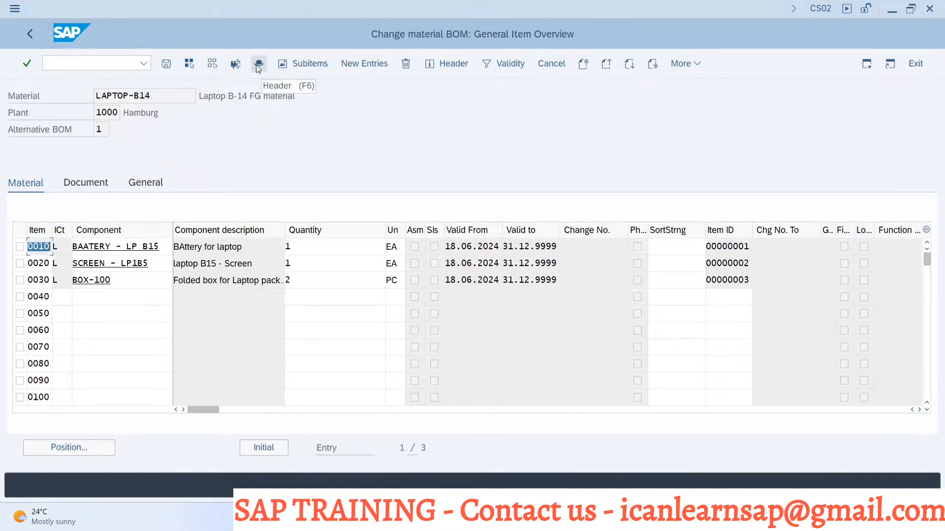
pyautogui.moveTo(138, 95)
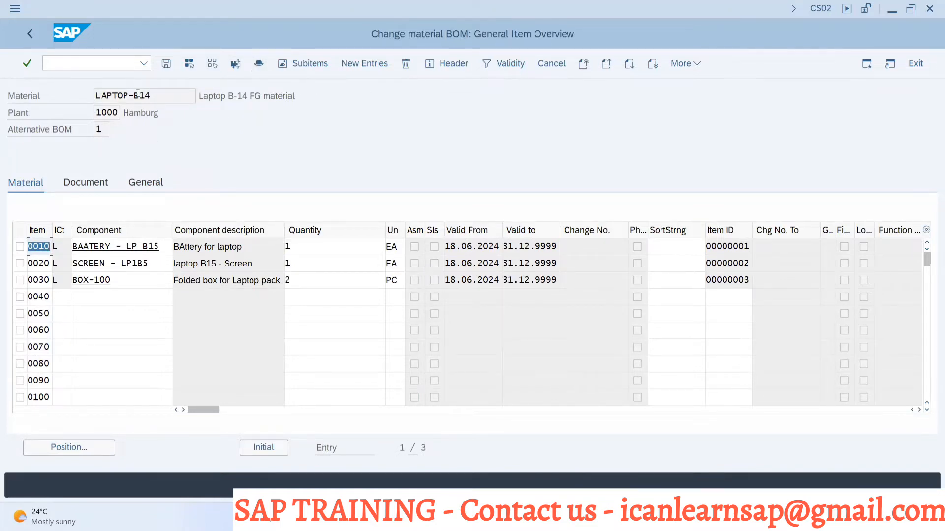
pyautogui.moveTo(139, 95)
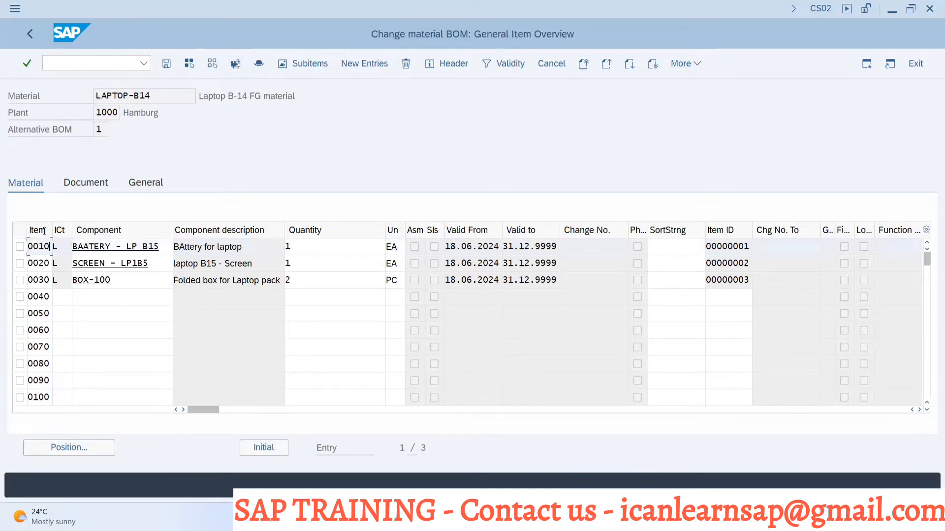
pyautogui.moveTo(258, 63)
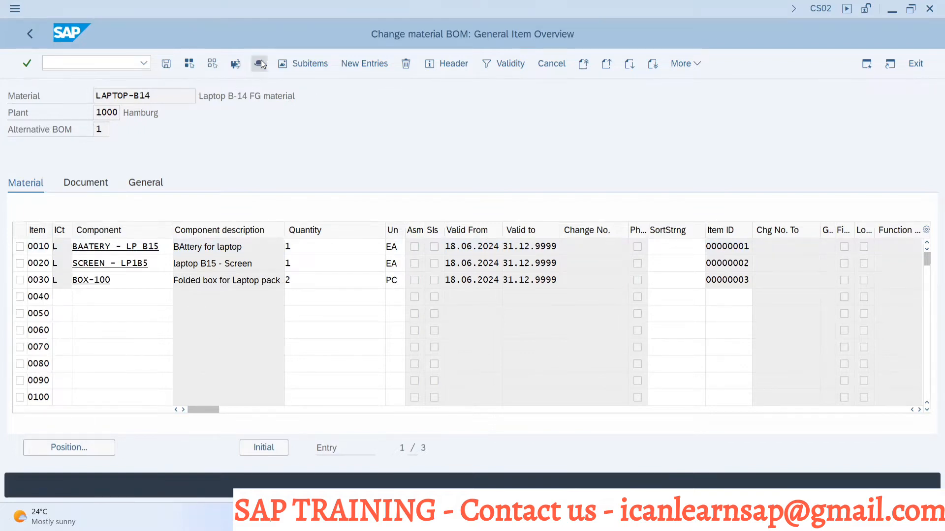
# Step: Show BOM 00004251's header overview with usage 1 Production and status 1
pyautogui.click(446, 63)
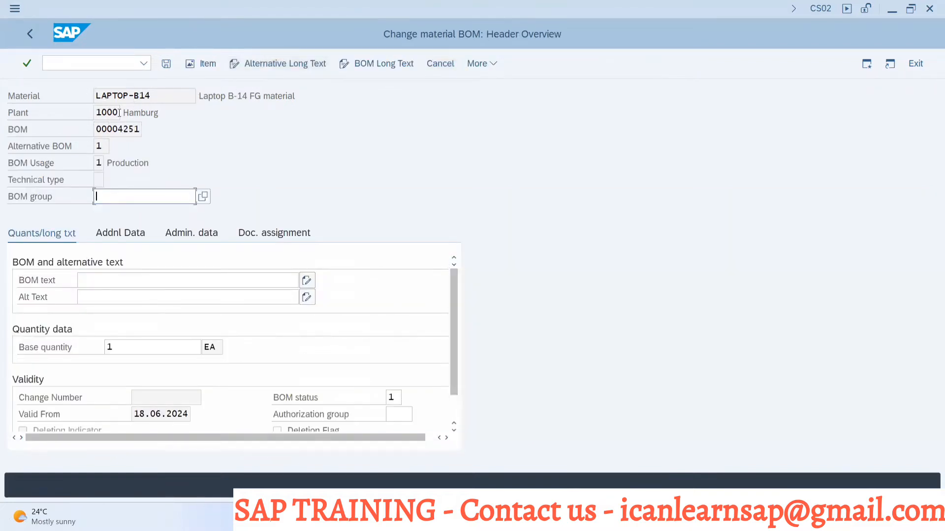
pyautogui.moveTo(267, 379)
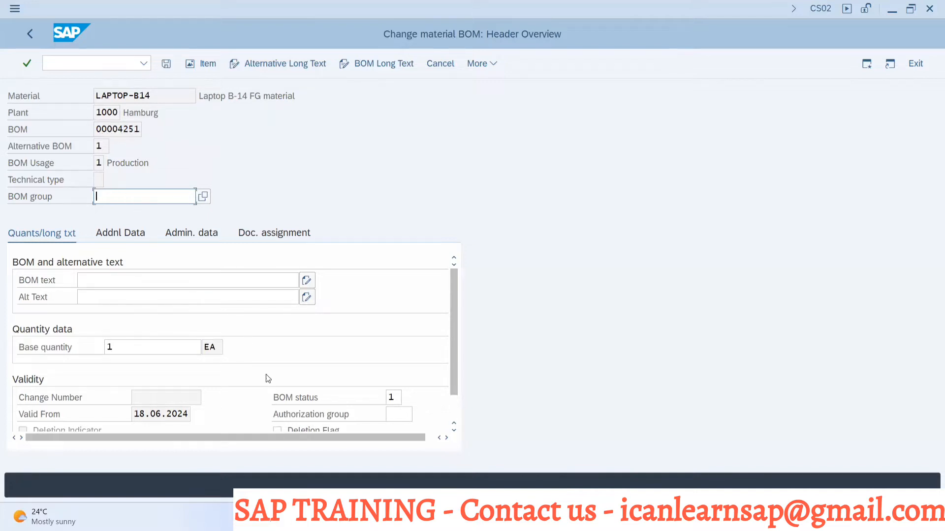
pyautogui.moveTo(298, 402)
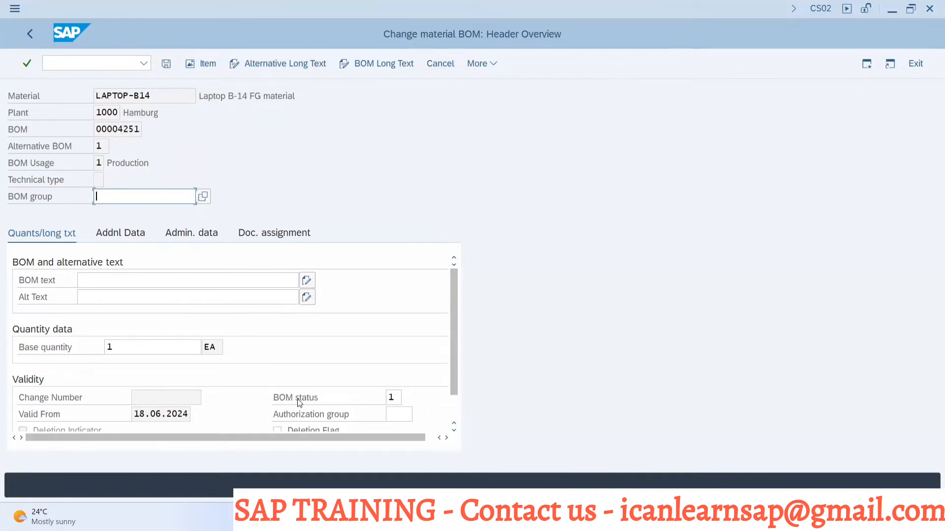
pyautogui.moveTo(285, 377)
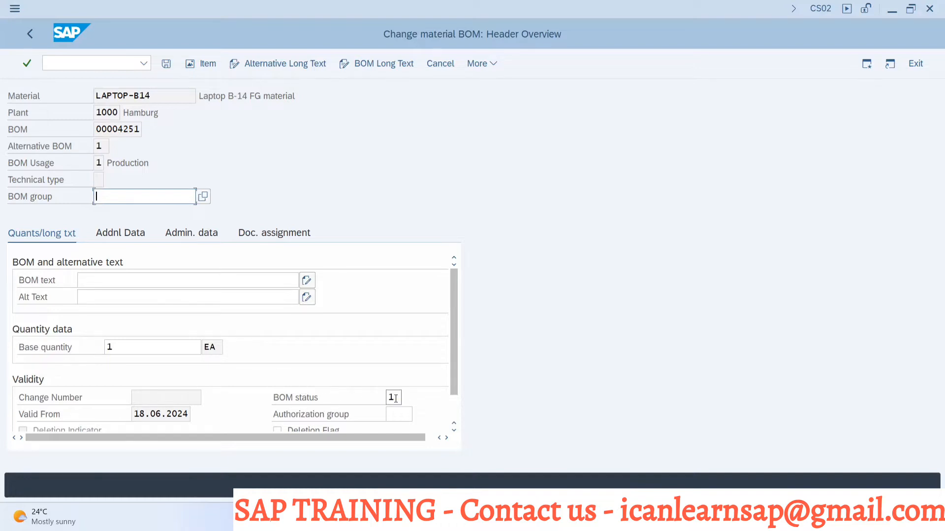
pyautogui.moveTo(393, 397)
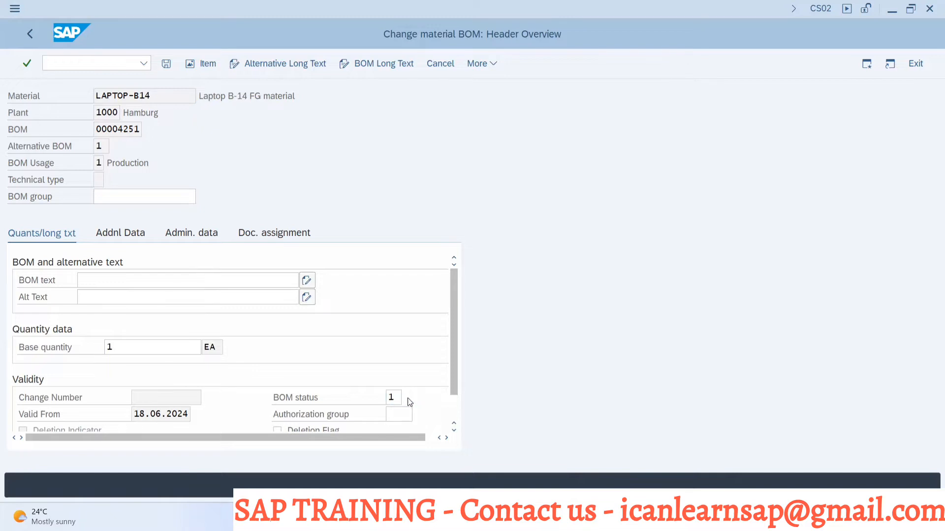
# Step: Open the BOM status value list, close it, and reopen it to compare the 11 statuses
pyautogui.click(402, 397)
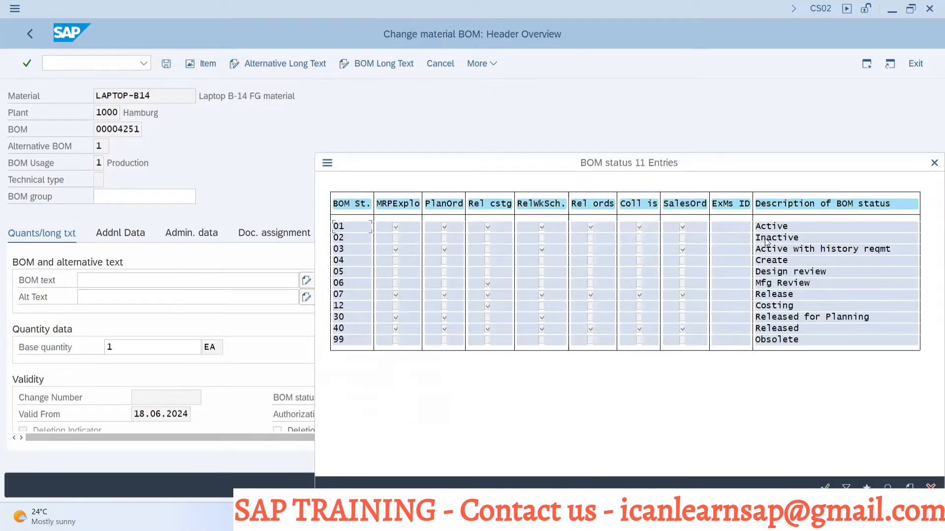
pyautogui.moveTo(783, 265)
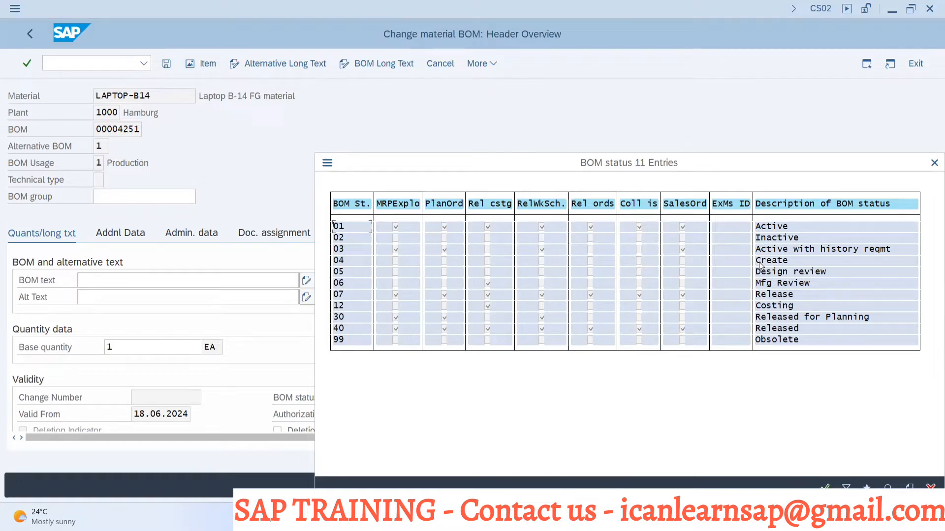
pyautogui.moveTo(691, 181)
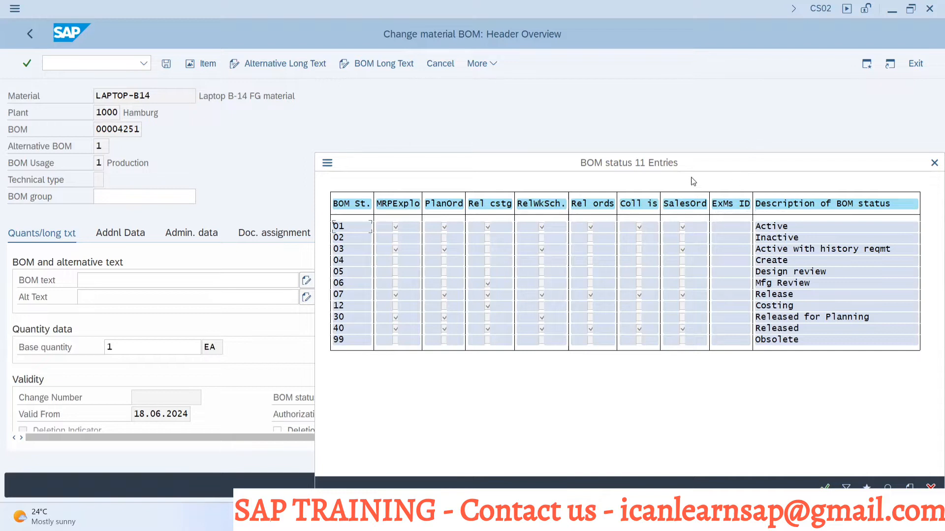
pyautogui.moveTo(749, 231)
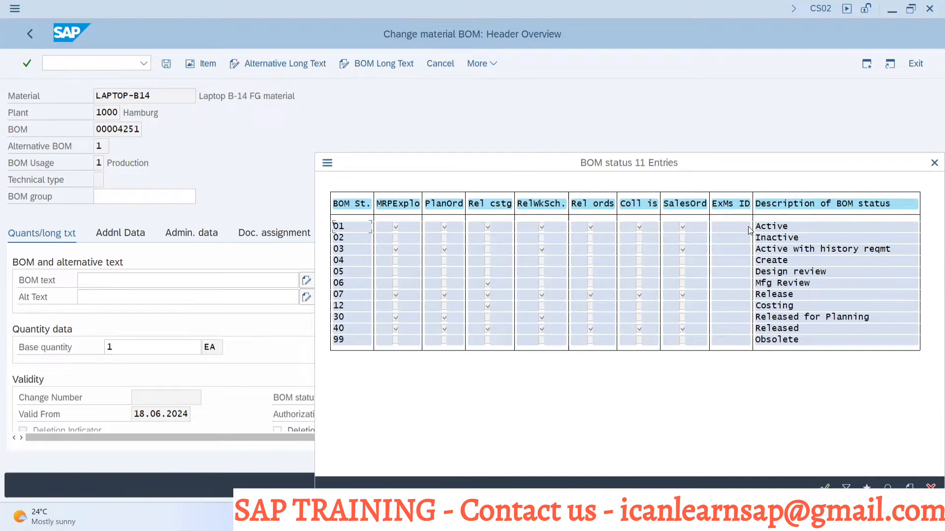
pyautogui.moveTo(472, 211)
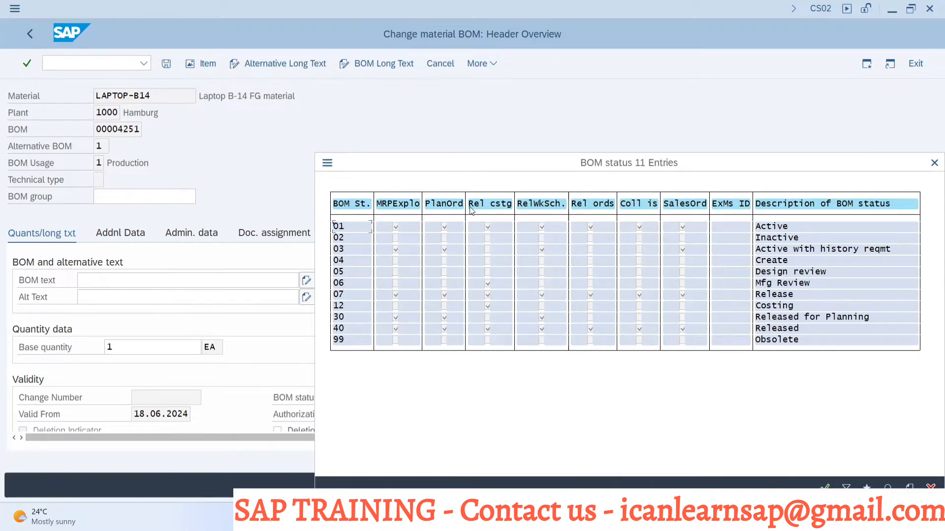
pyautogui.moveTo(892, 172)
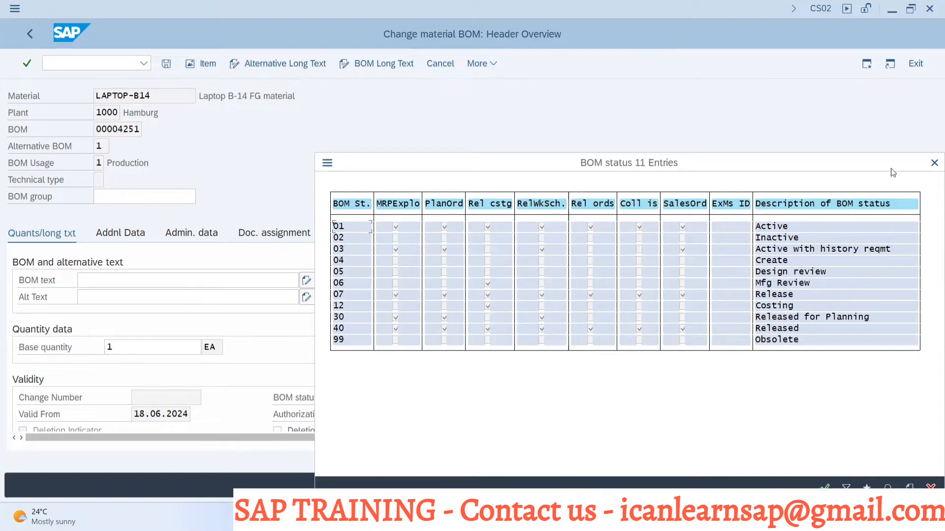
pyautogui.click(933, 163)
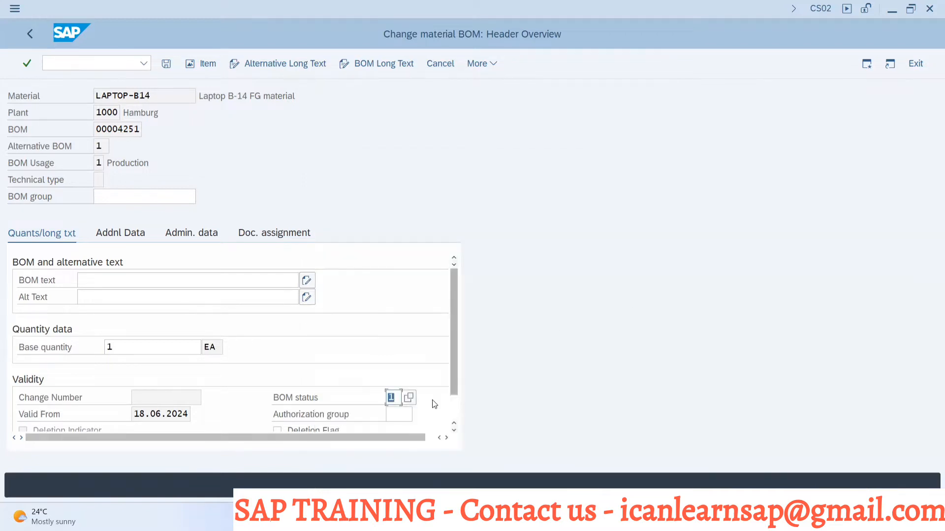
pyautogui.click(393, 397)
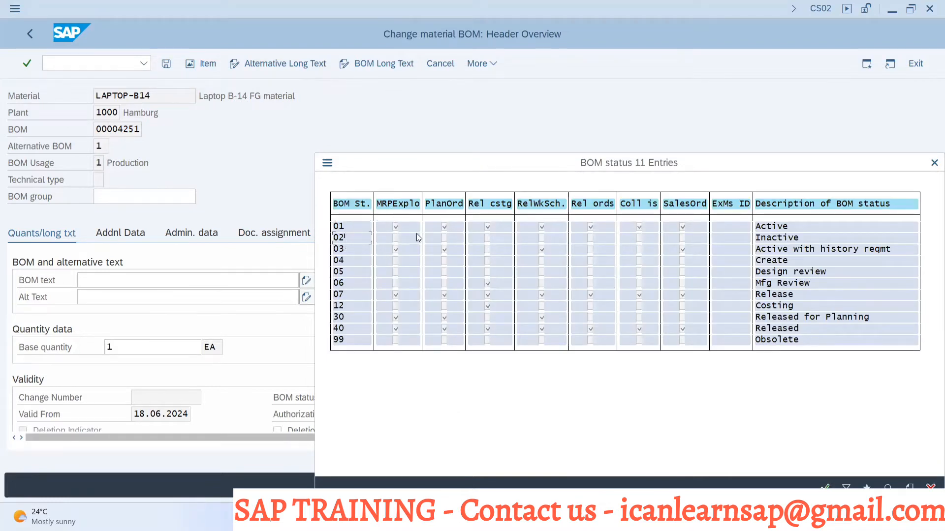
pyautogui.moveTo(486, 238)
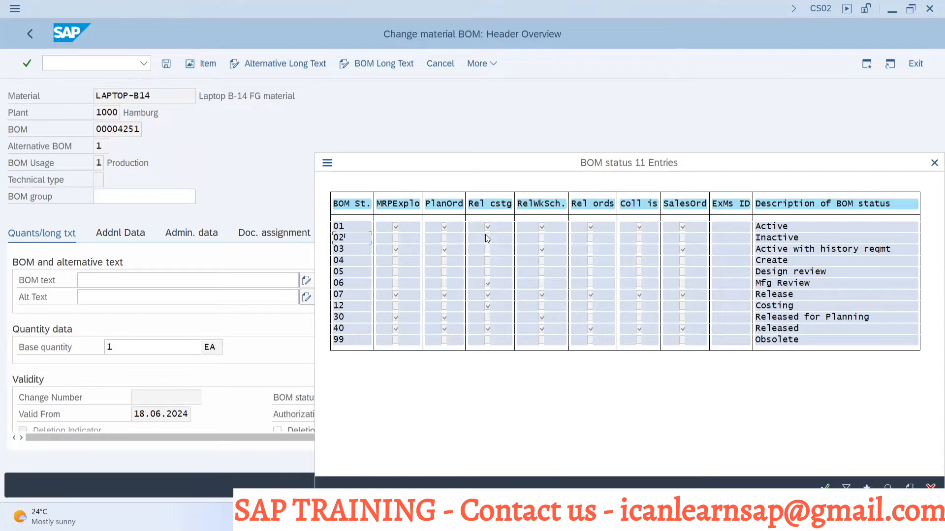
pyautogui.moveTo(553, 239)
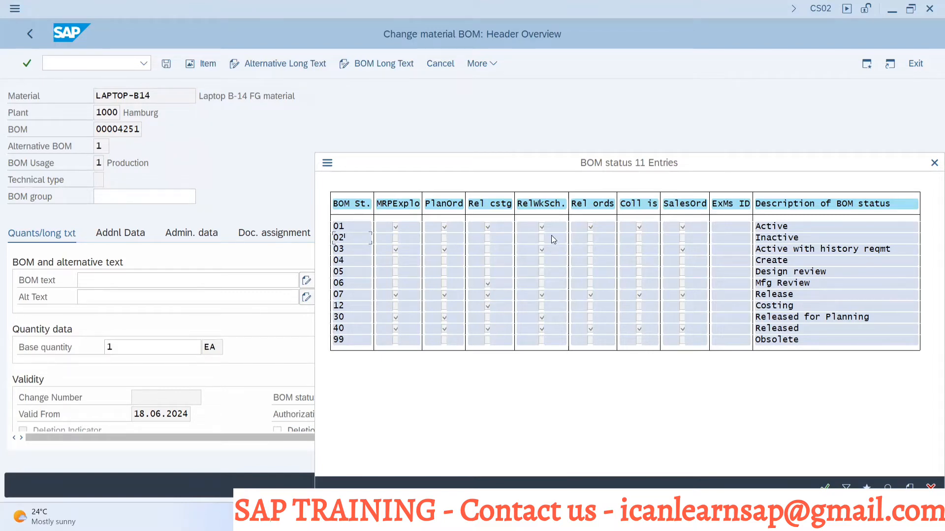
pyautogui.moveTo(671, 257)
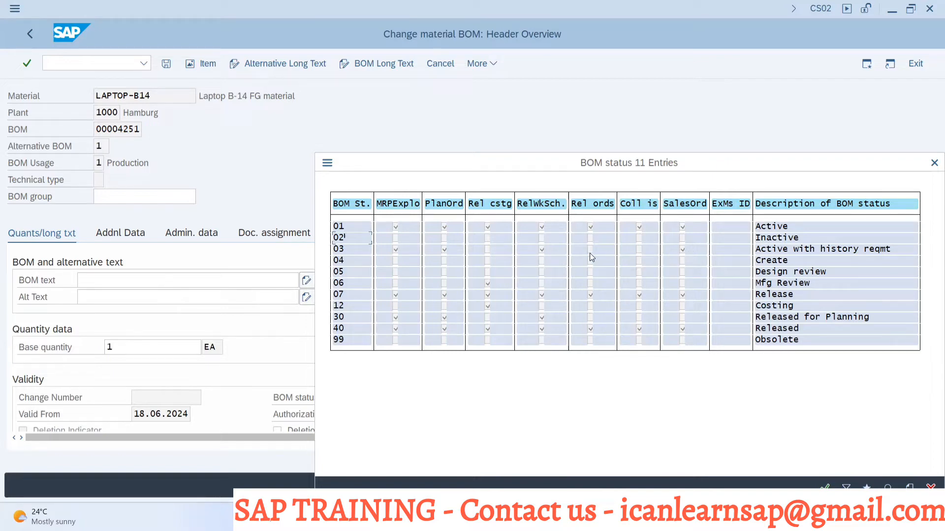
pyautogui.moveTo(397, 242)
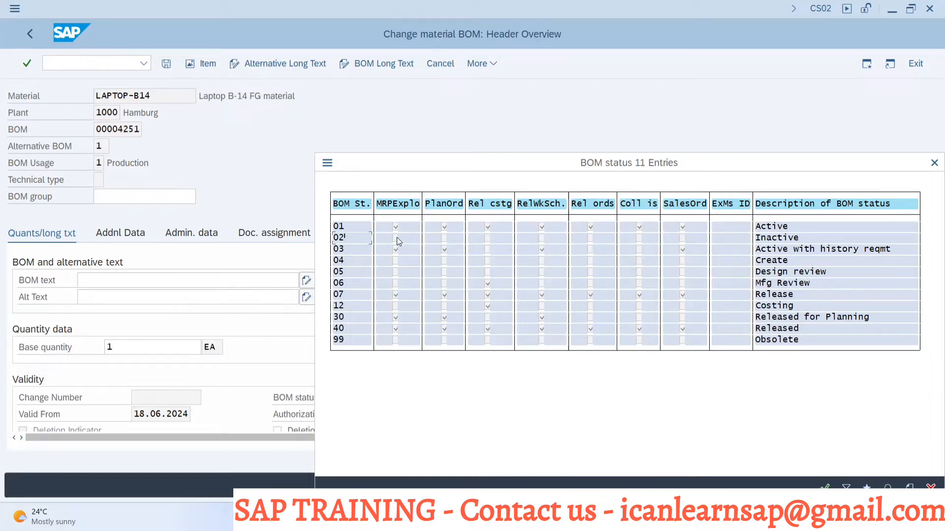
pyautogui.moveTo(684, 240)
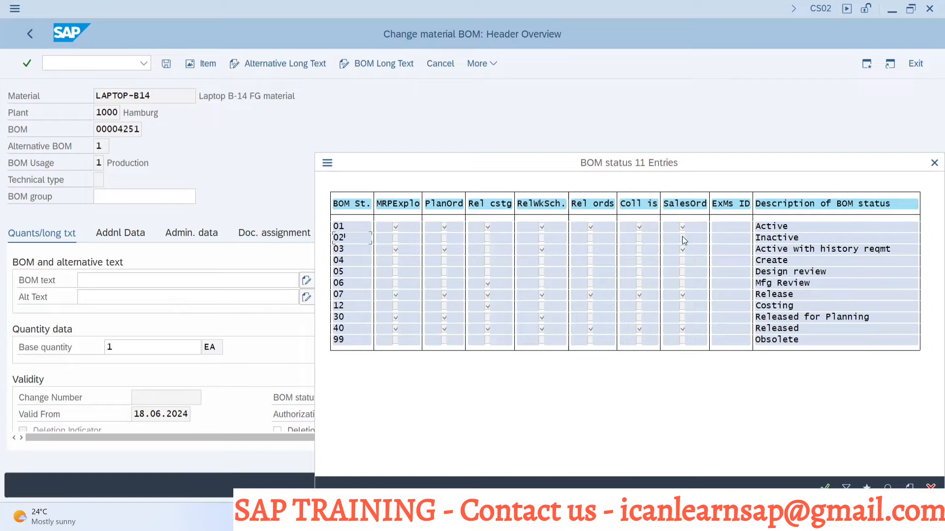
pyautogui.moveTo(610, 295)
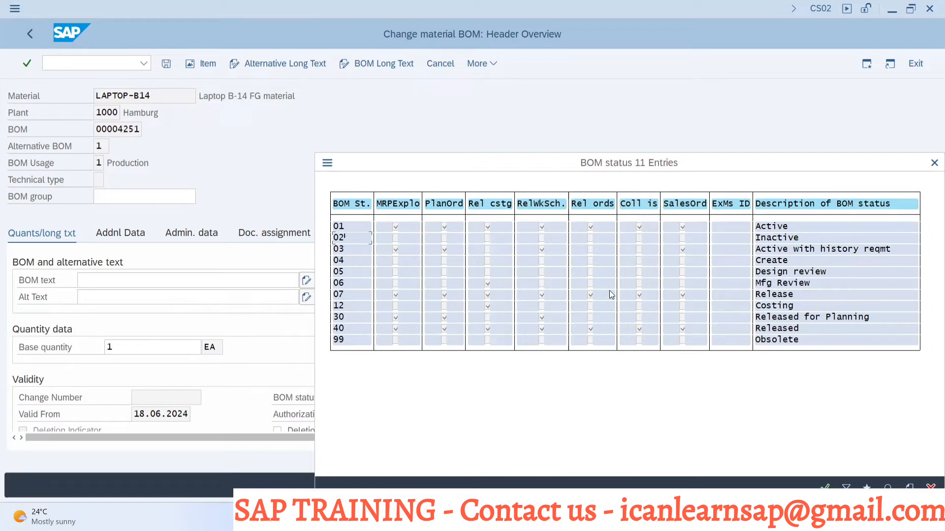
pyautogui.moveTo(605, 300)
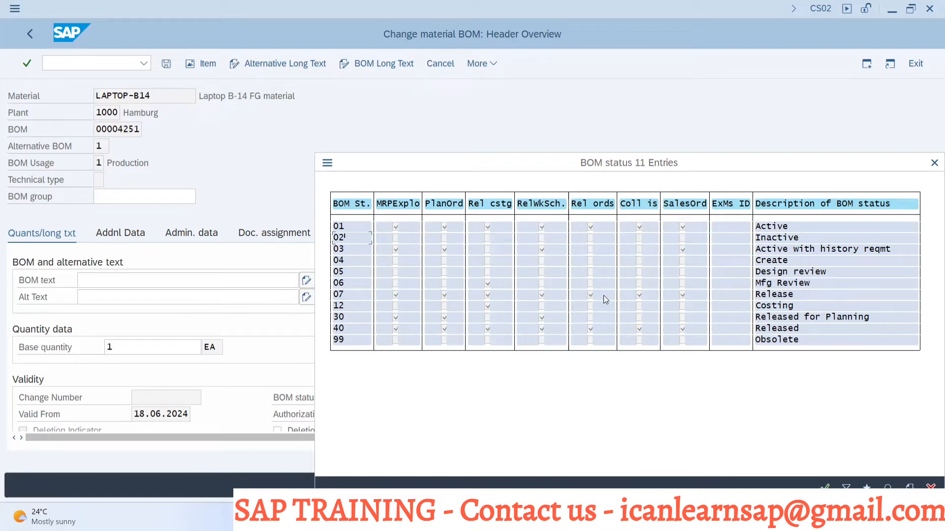
pyautogui.moveTo(591, 281)
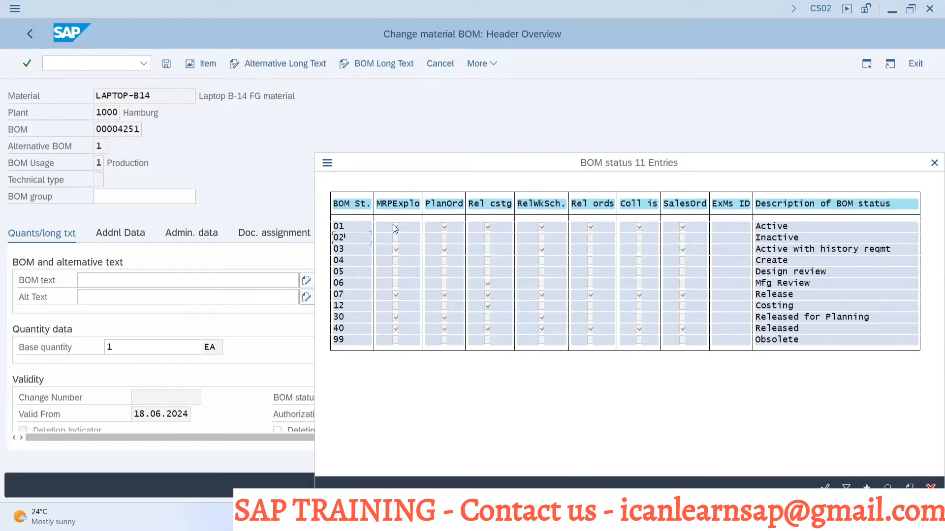
pyautogui.moveTo(704, 226)
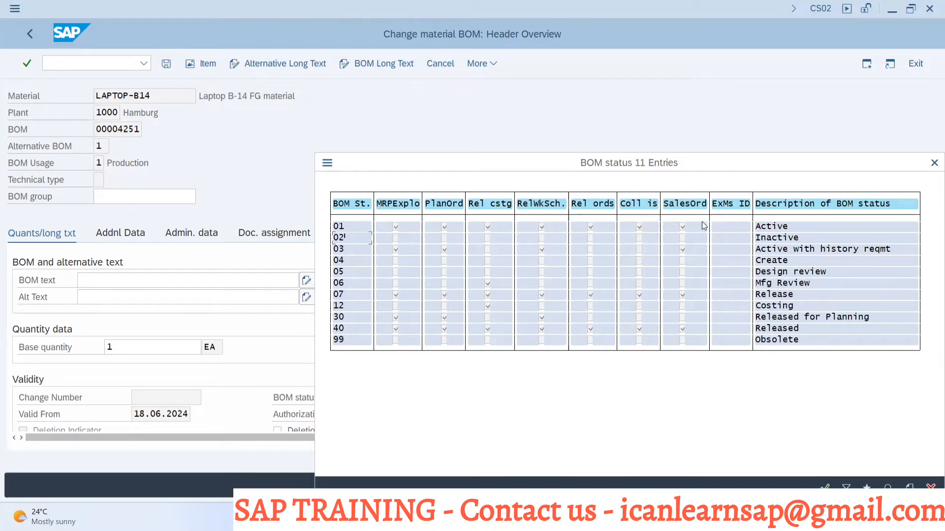
pyautogui.moveTo(516, 228)
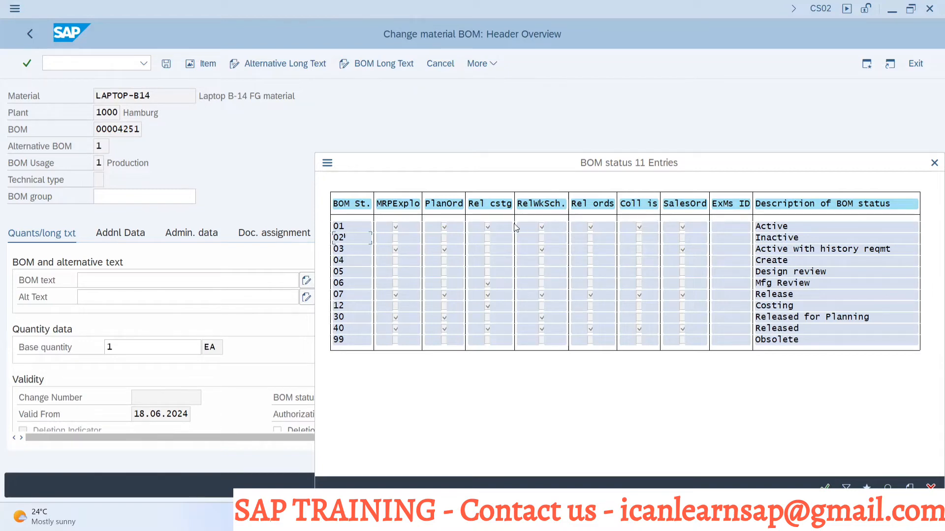
pyautogui.moveTo(488, 310)
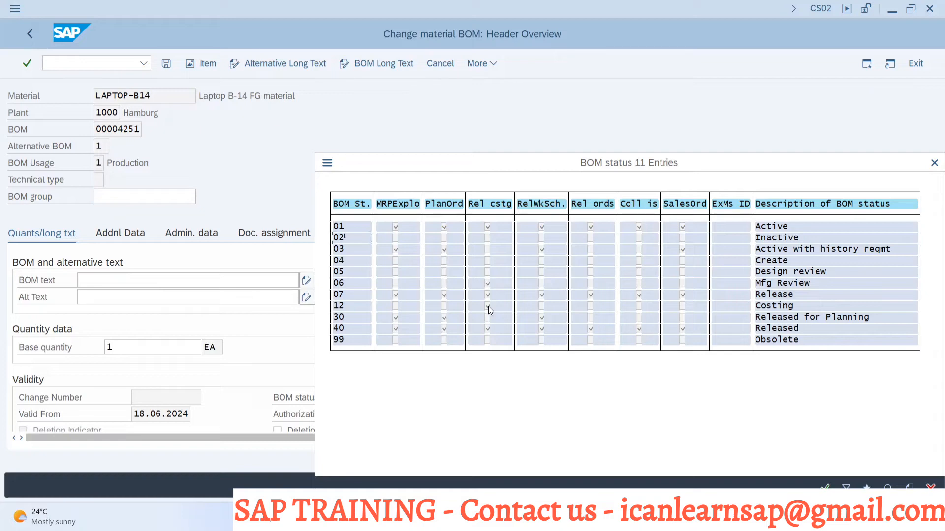
pyautogui.moveTo(442, 310)
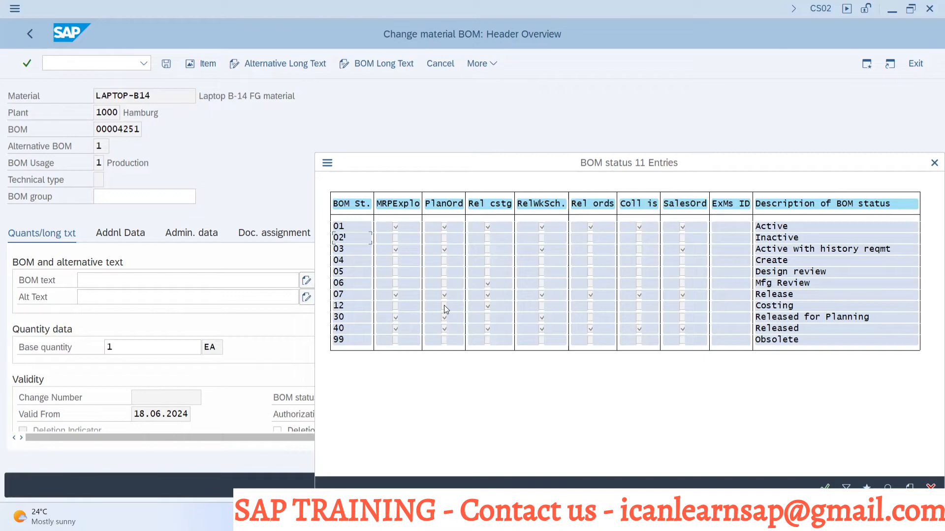
pyautogui.moveTo(421, 261)
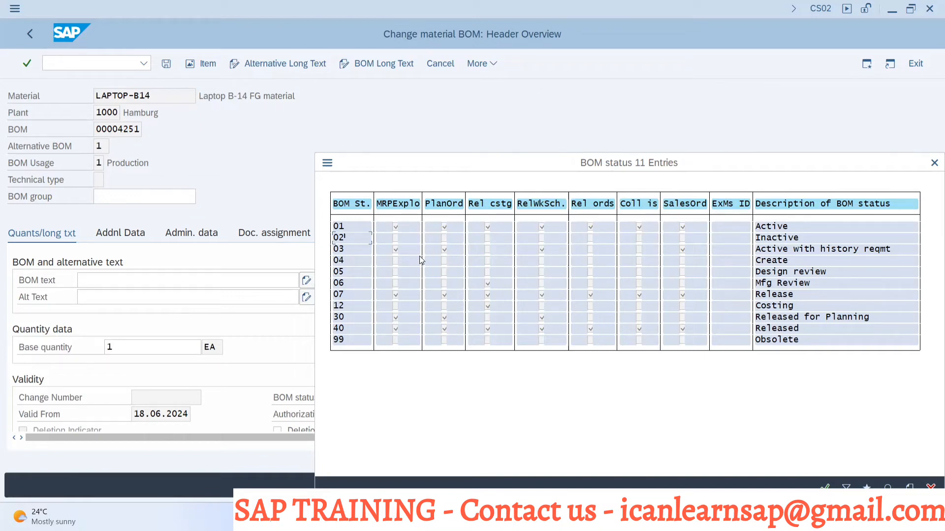
pyautogui.moveTo(430, 211)
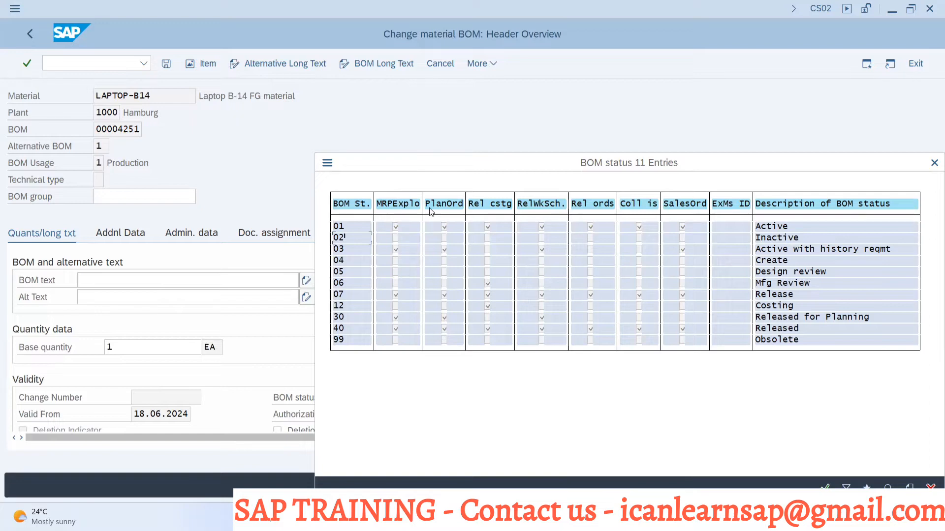
pyautogui.moveTo(440, 208)
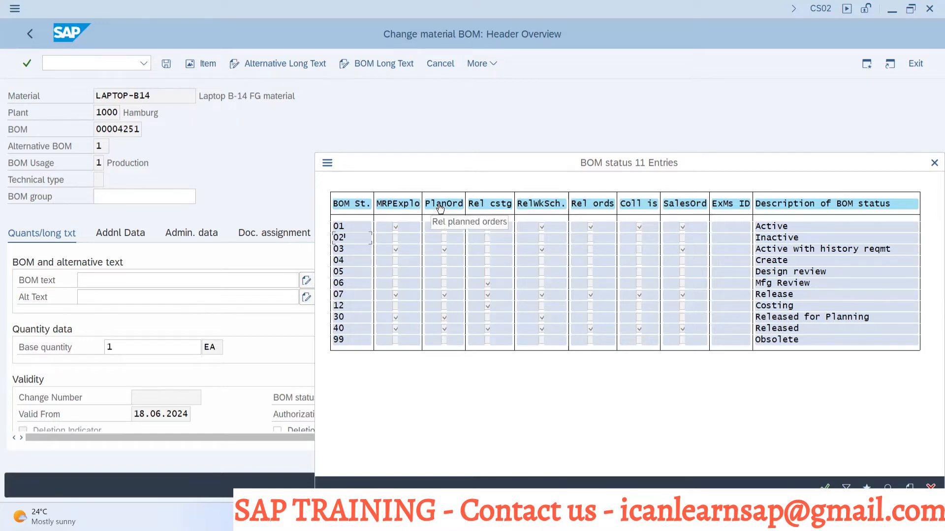
pyautogui.moveTo(542, 217)
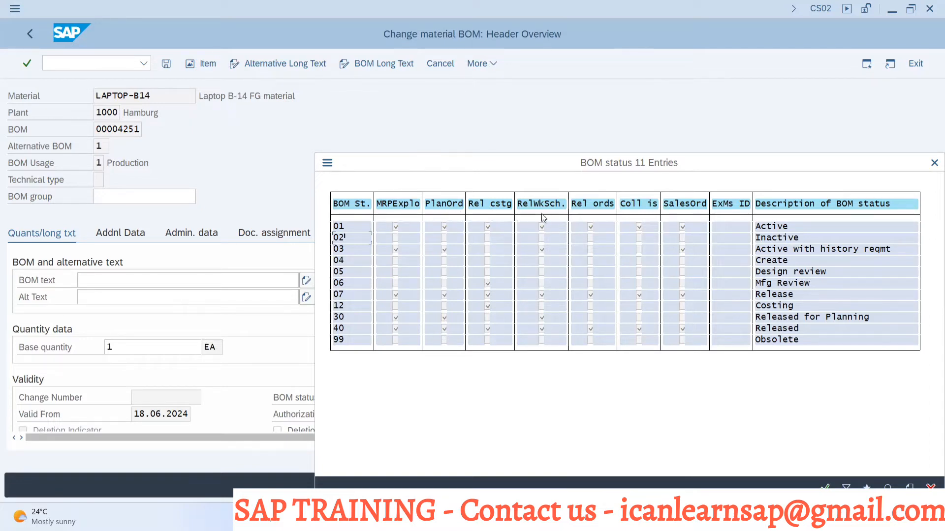
pyautogui.moveTo(588, 212)
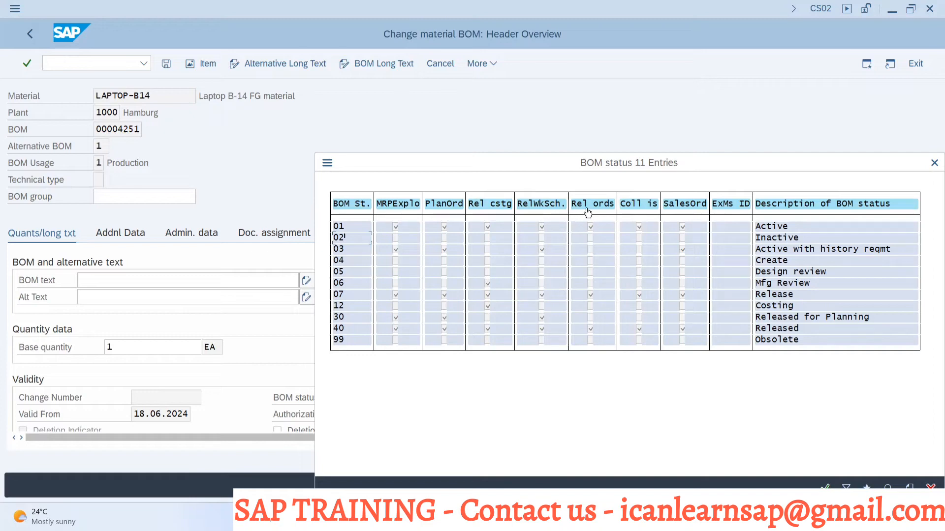
pyautogui.moveTo(679, 212)
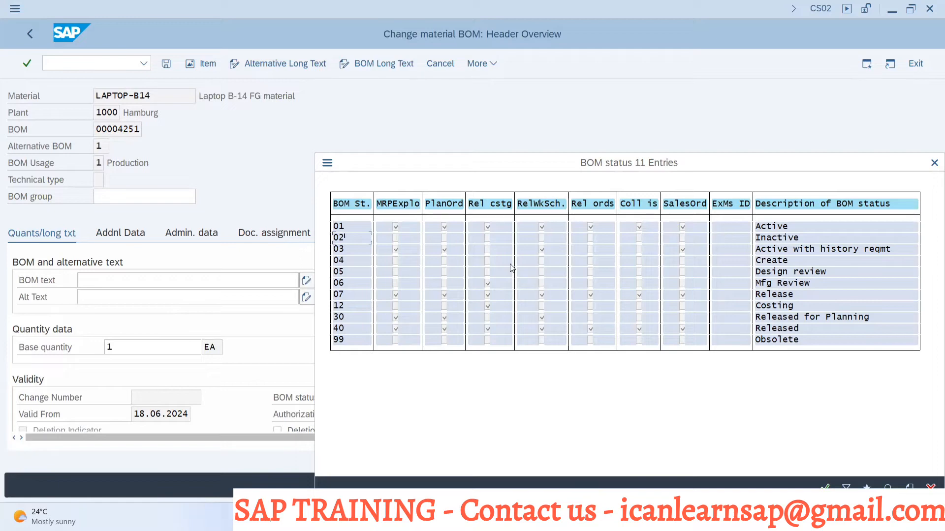
pyautogui.moveTo(573, 285)
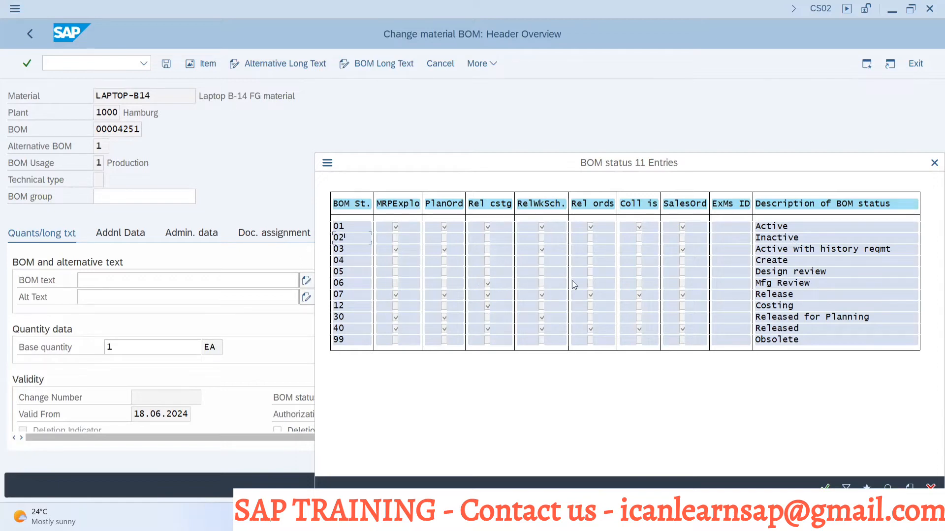
pyautogui.moveTo(756, 156)
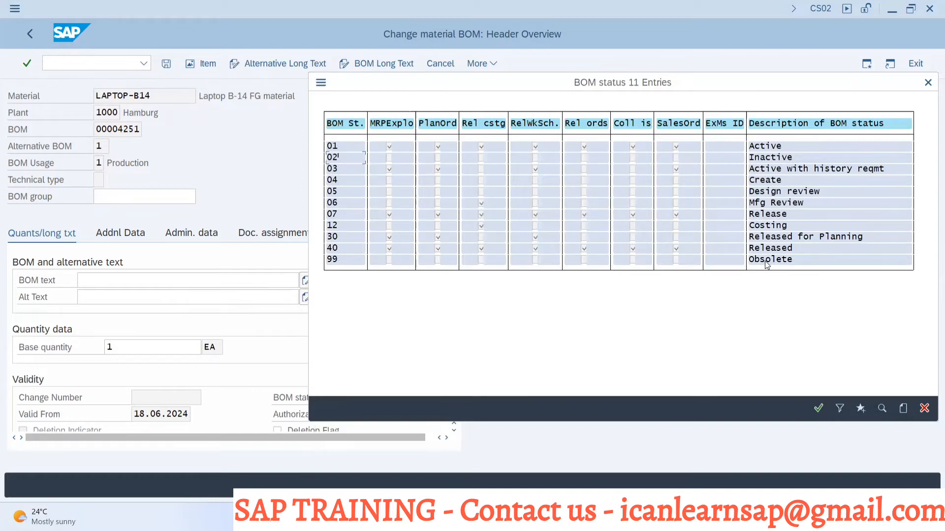
pyautogui.moveTo(765, 164)
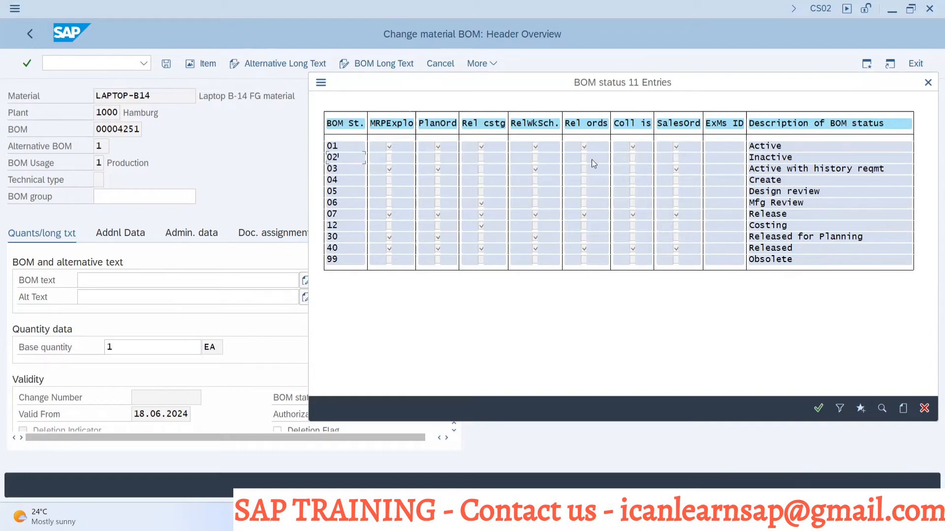
pyautogui.moveTo(684, 234)
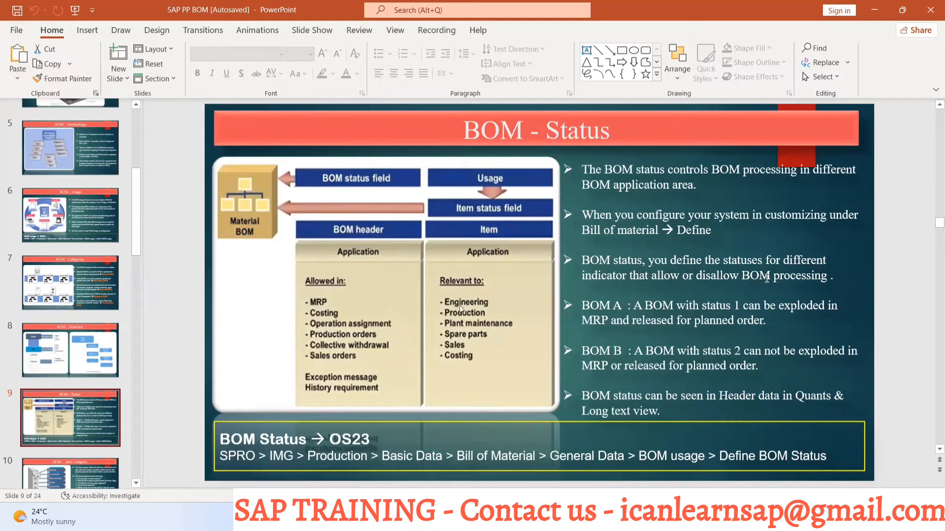
pyautogui.moveTo(742, 285)
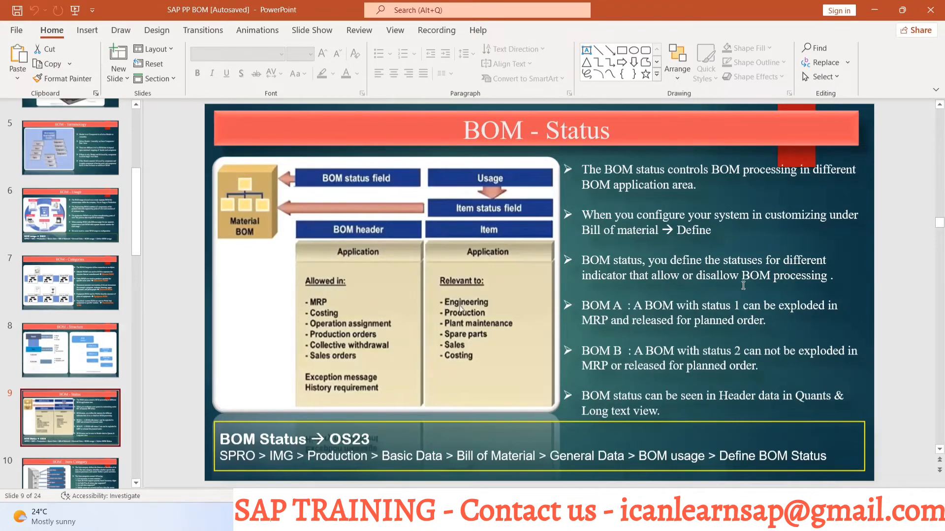
pyautogui.moveTo(764, 276)
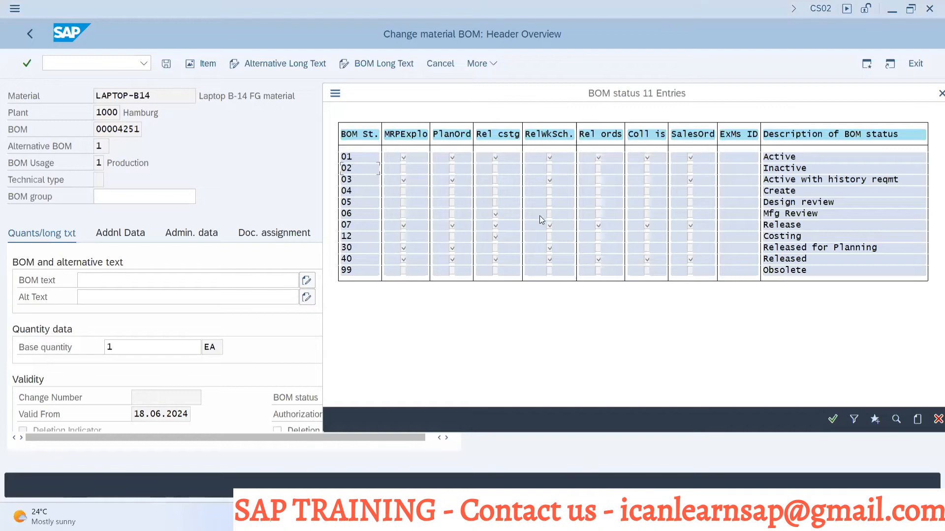
pyautogui.moveTo(415, 157)
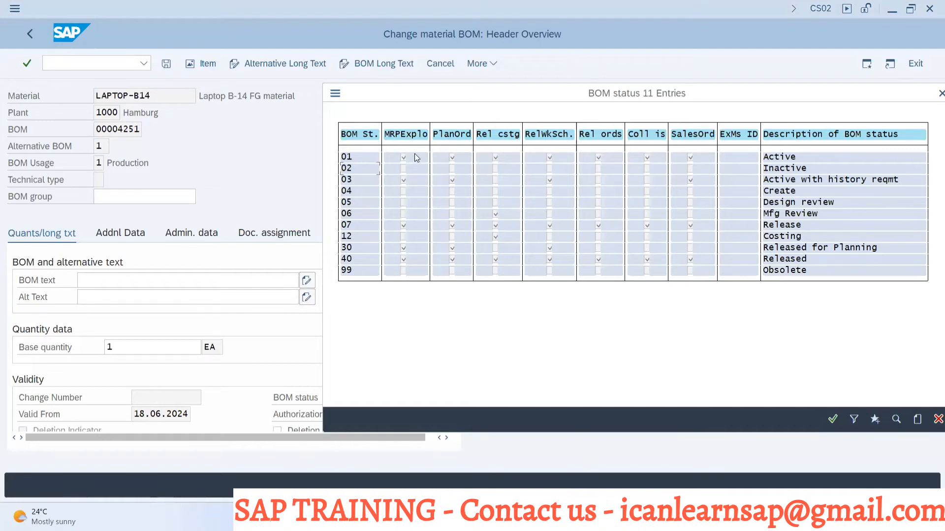
pyautogui.moveTo(765, 158)
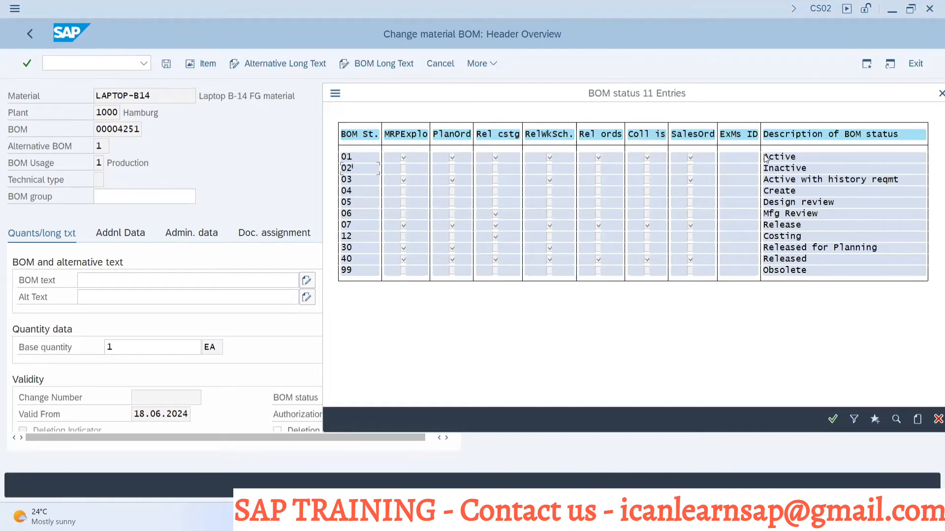
pyautogui.moveTo(810, 164)
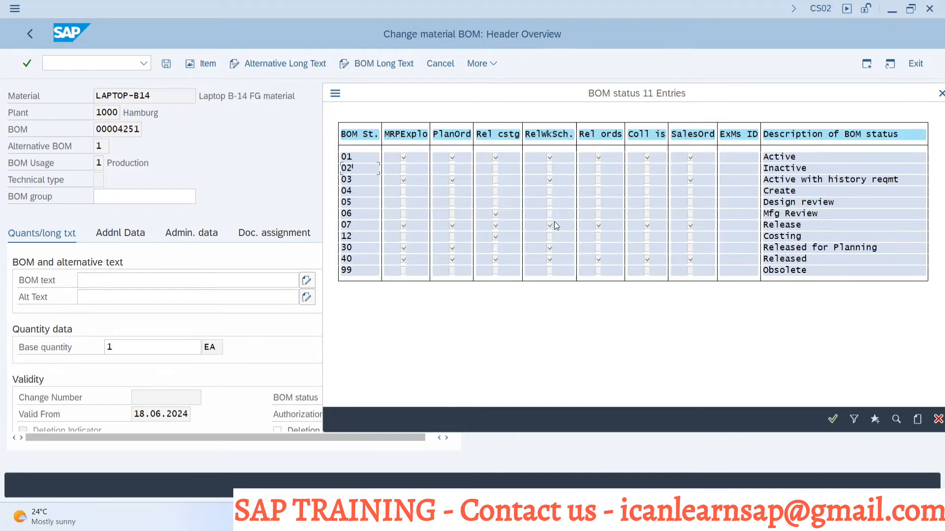
pyautogui.moveTo(625, 367)
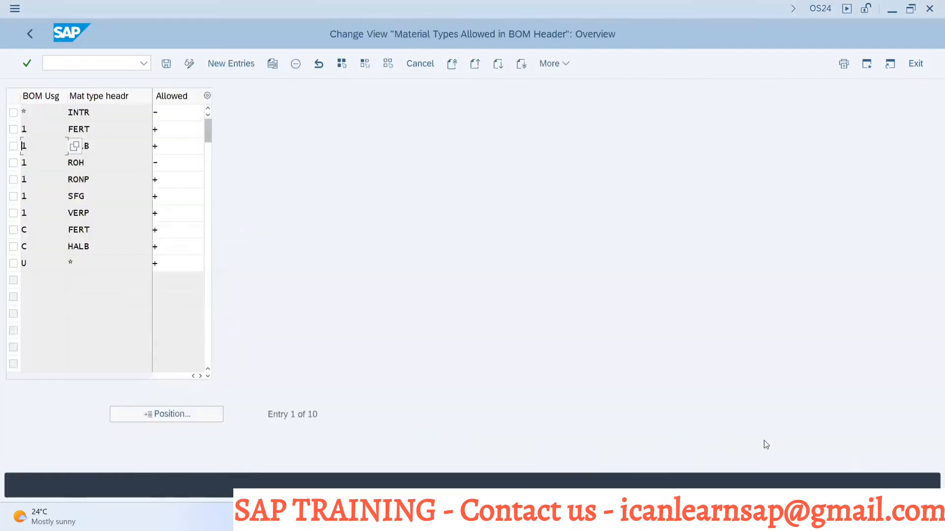
pyautogui.moveTo(587, 470)
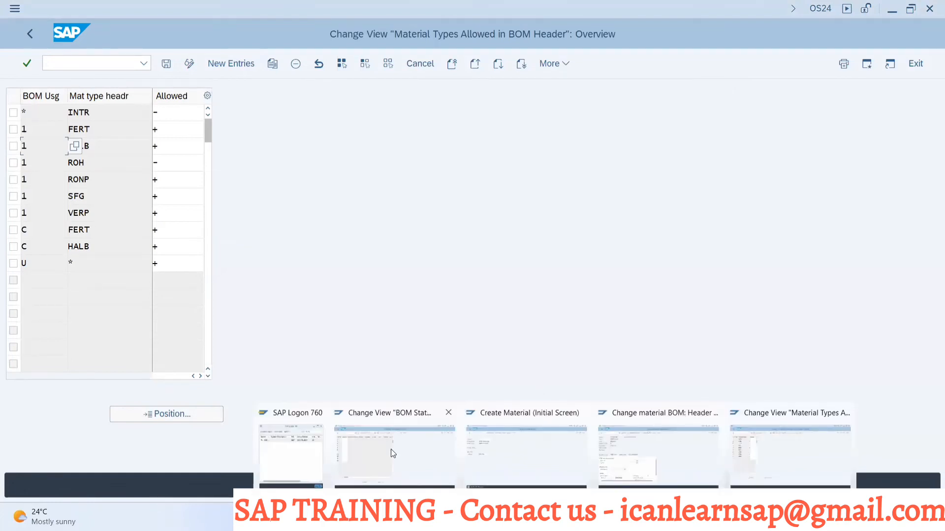
# Step: Switch to the SAP session showing OS23 'Change View BOM Statuses: Overview'
pyautogui.click(392, 454)
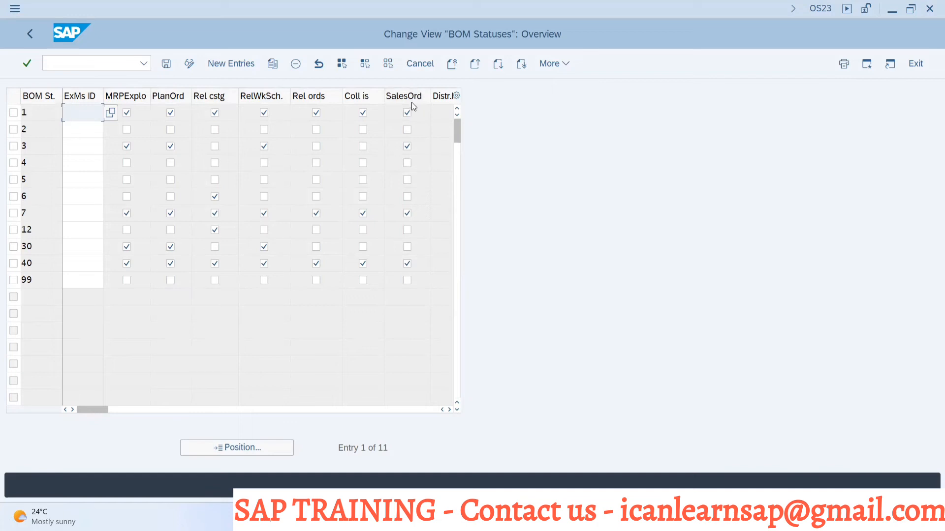
pyautogui.moveTo(521, 428)
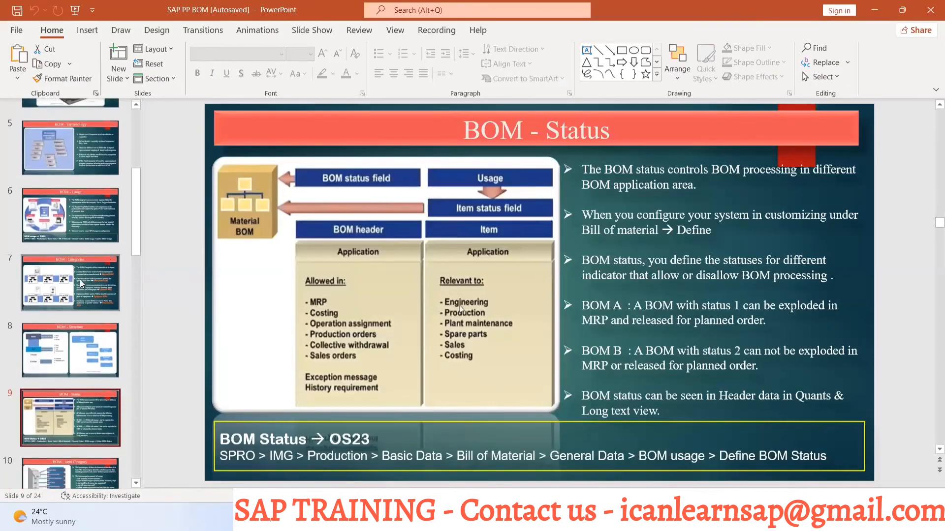
# Step: Scroll up through the BOM - Status slide content
pyautogui.scroll(3)
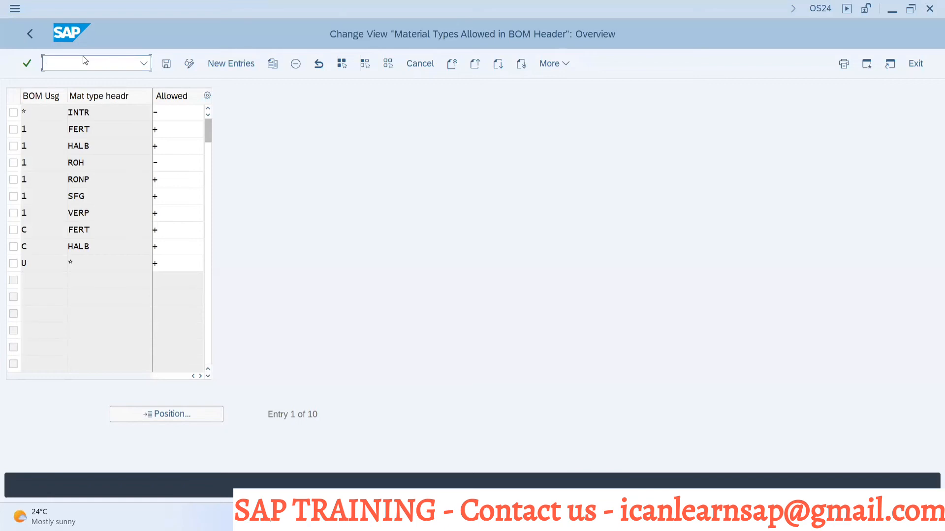
# Step: Run transaction OS20 from the command field to list the 11 BOM usages
pyautogui.write('/no20')
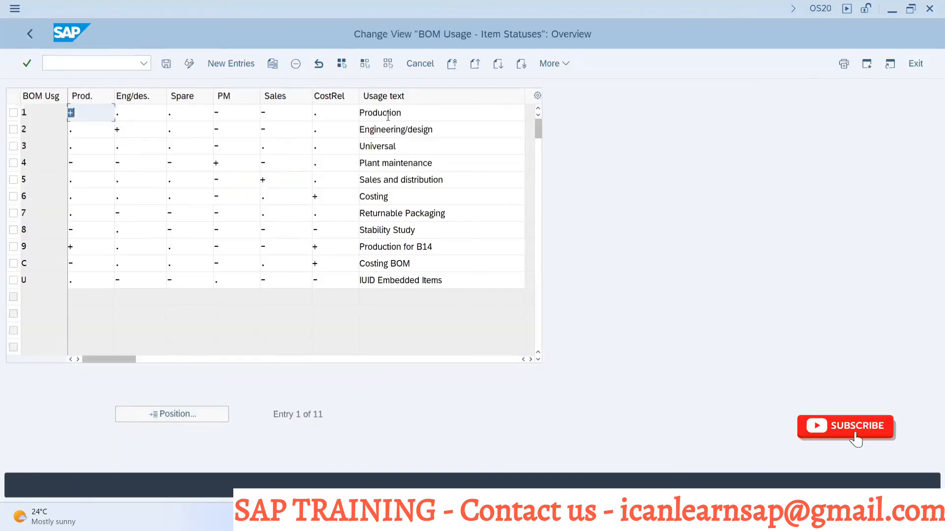
pyautogui.click(846, 426)
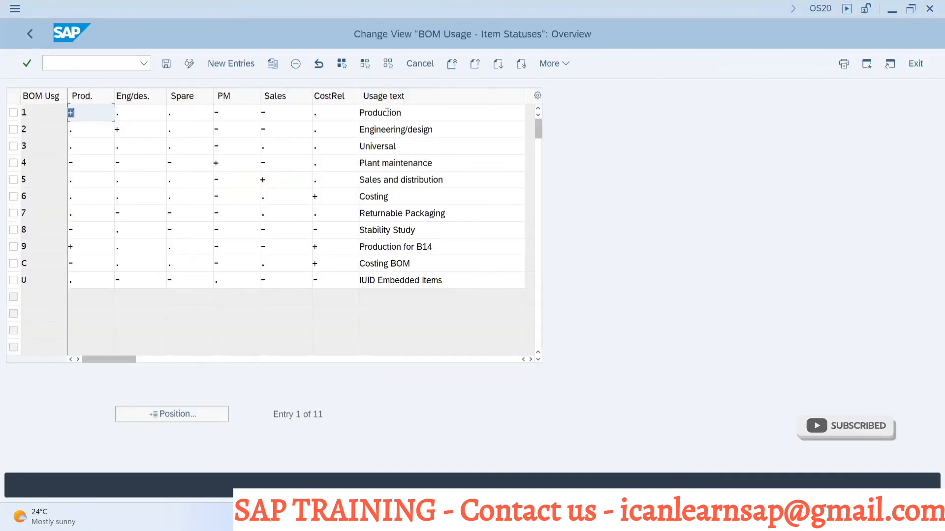